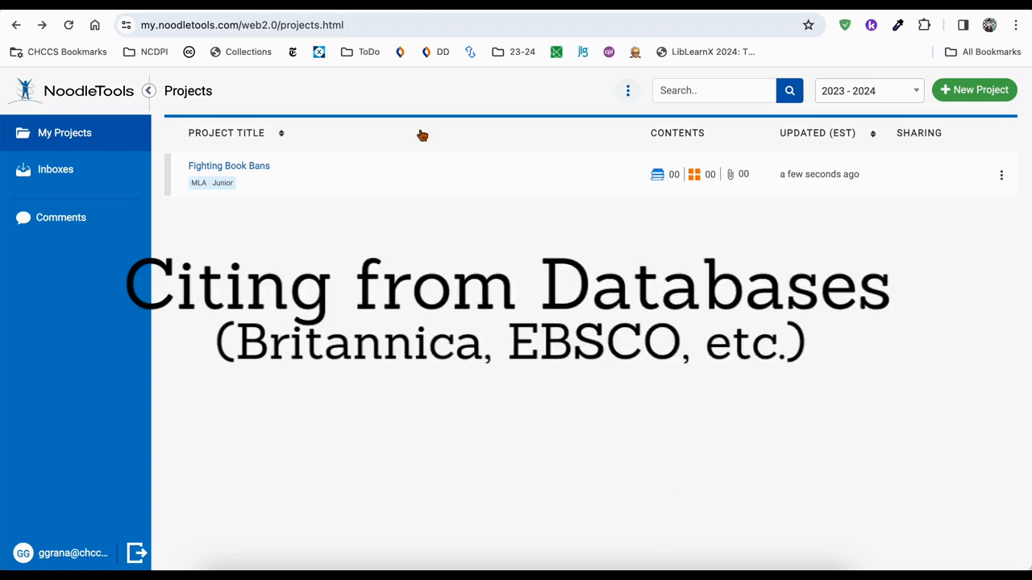
pyautogui.moveTo(230, 167)
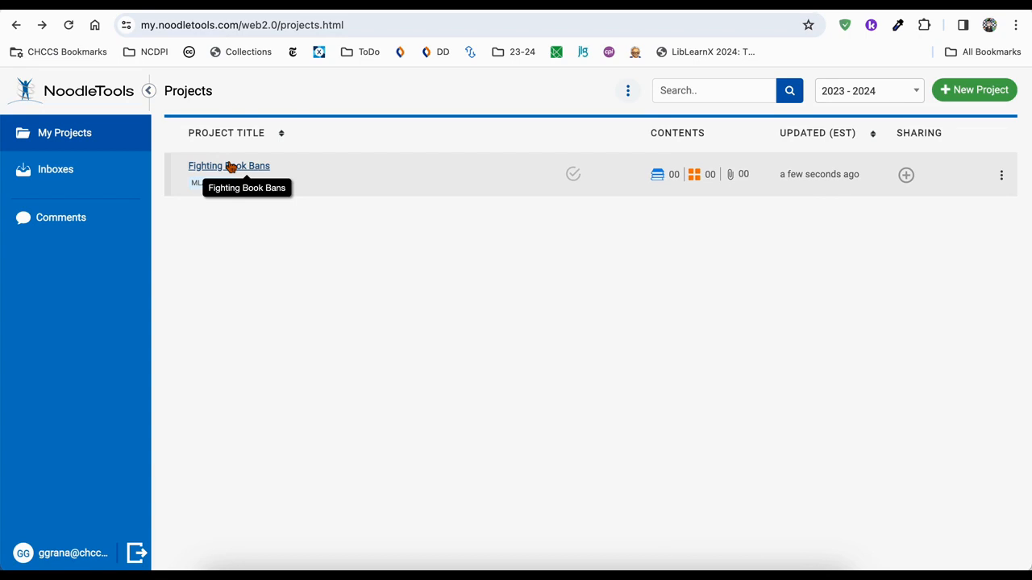
# Open the 'Fighting Book Bans' project from My Projects
pyautogui.click(228, 166)
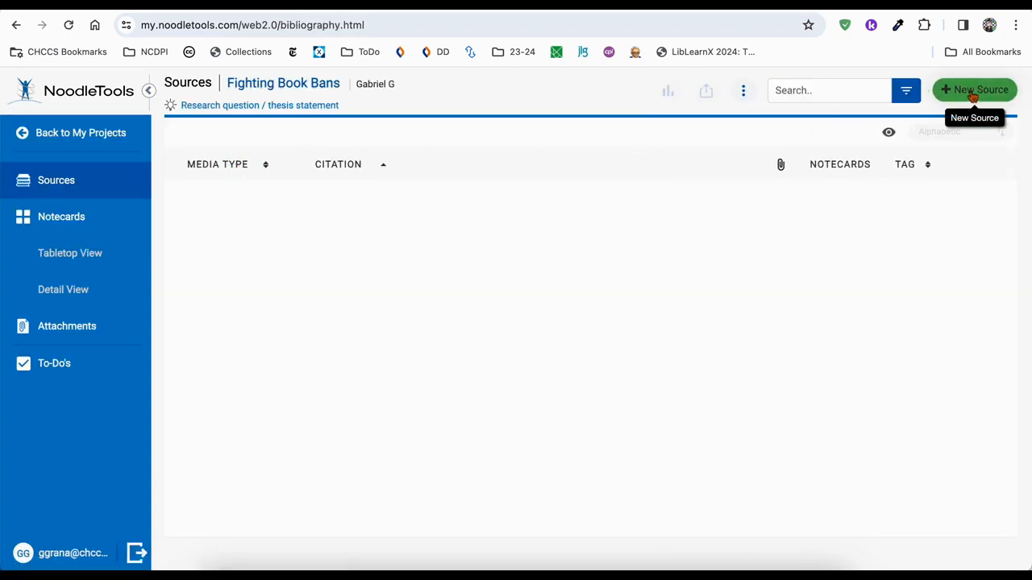
# Start a new Database source as Original Content in Database, switching to Quick cite
pyautogui.click(976, 88)
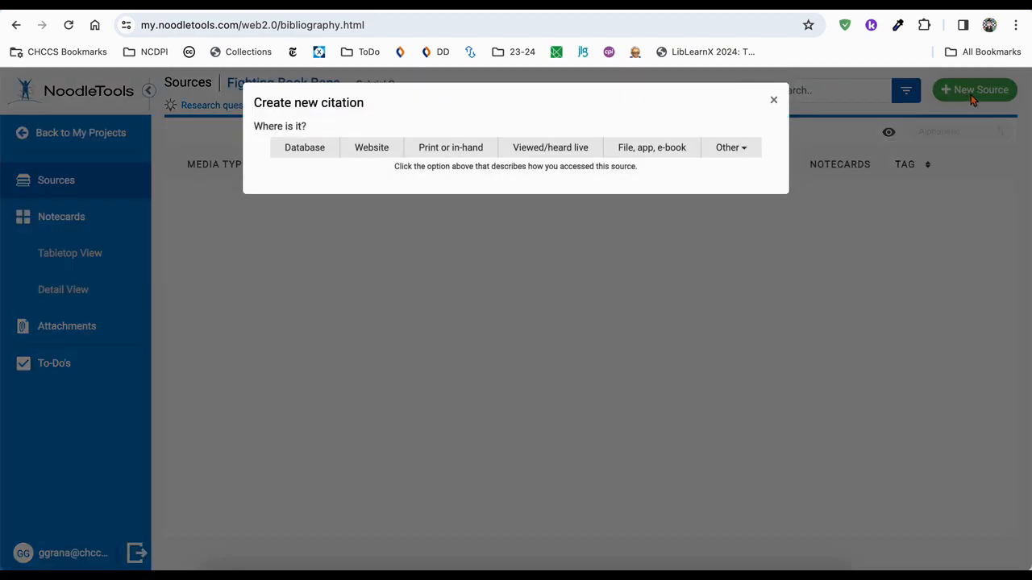
pyautogui.click(305, 146)
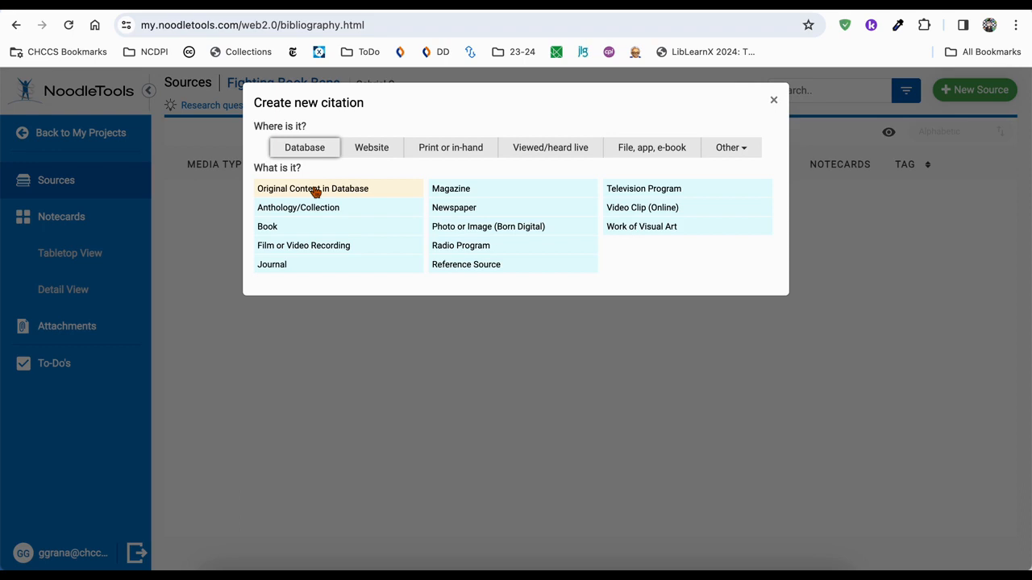
pyautogui.click(312, 188)
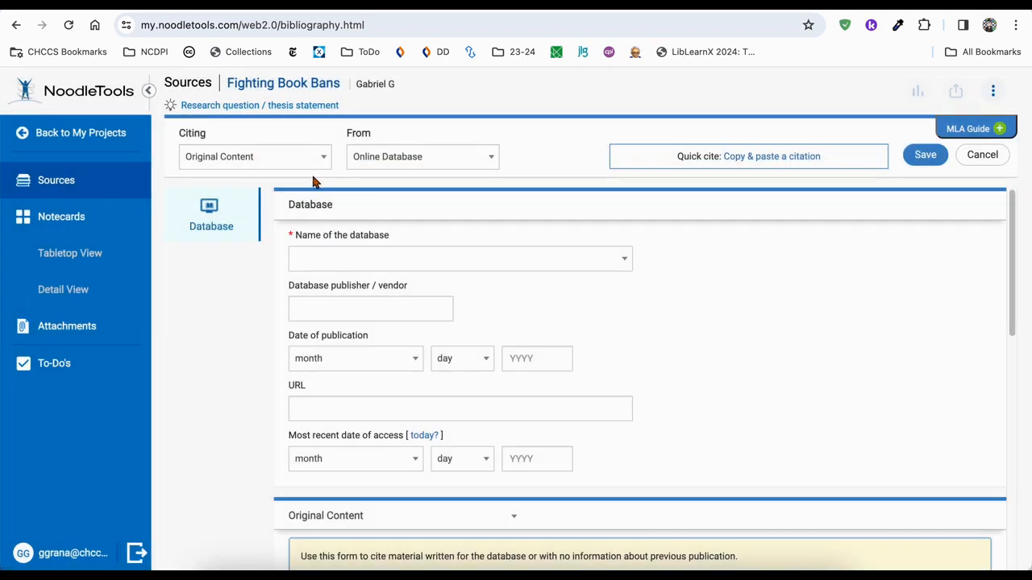
pyautogui.moveTo(355, 185)
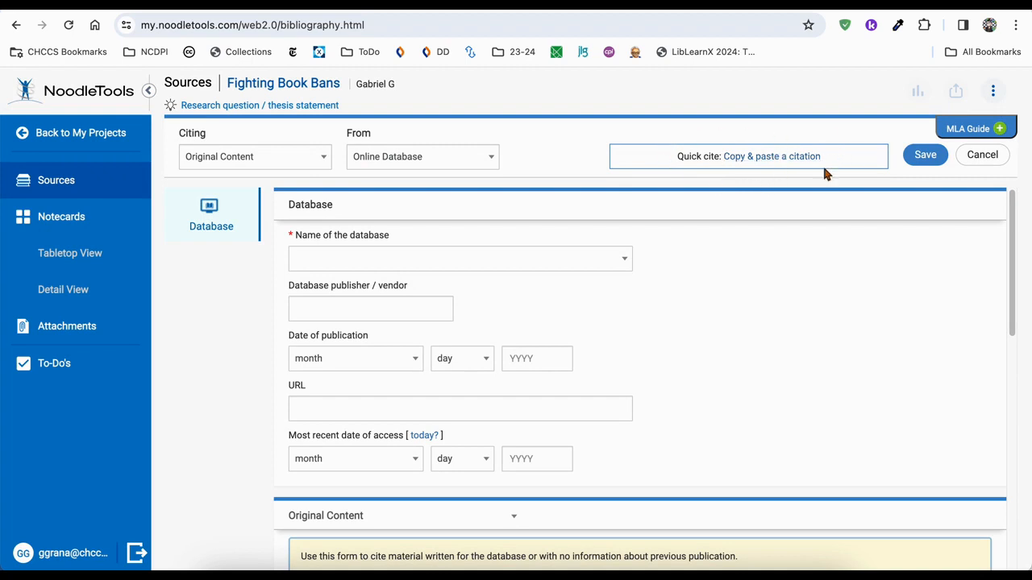
pyautogui.click(770, 155)
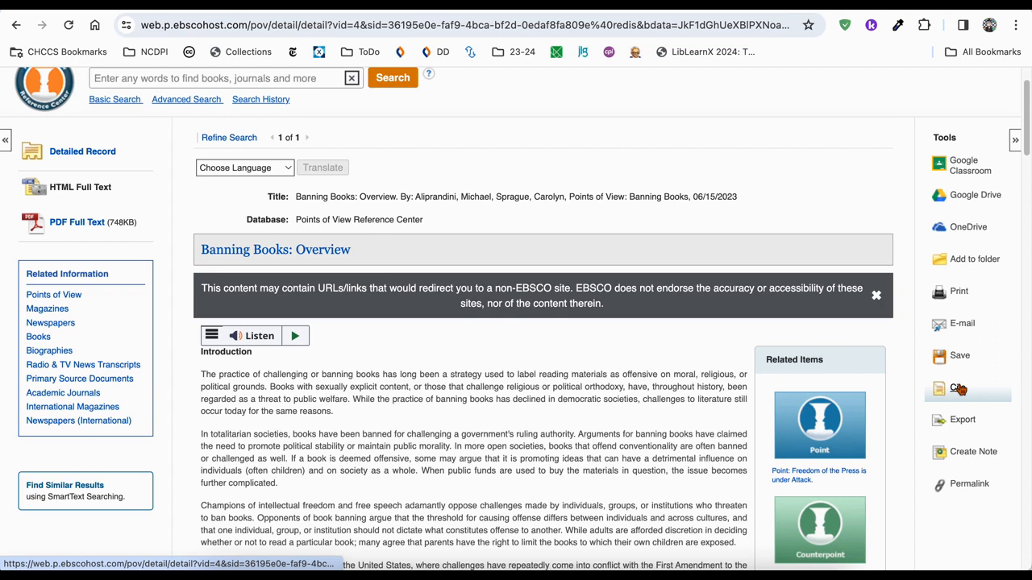
# Show the article's citations and highlight the MLA 9th Edition citation for 'Banning Books: Overview'
pyautogui.click(956, 388)
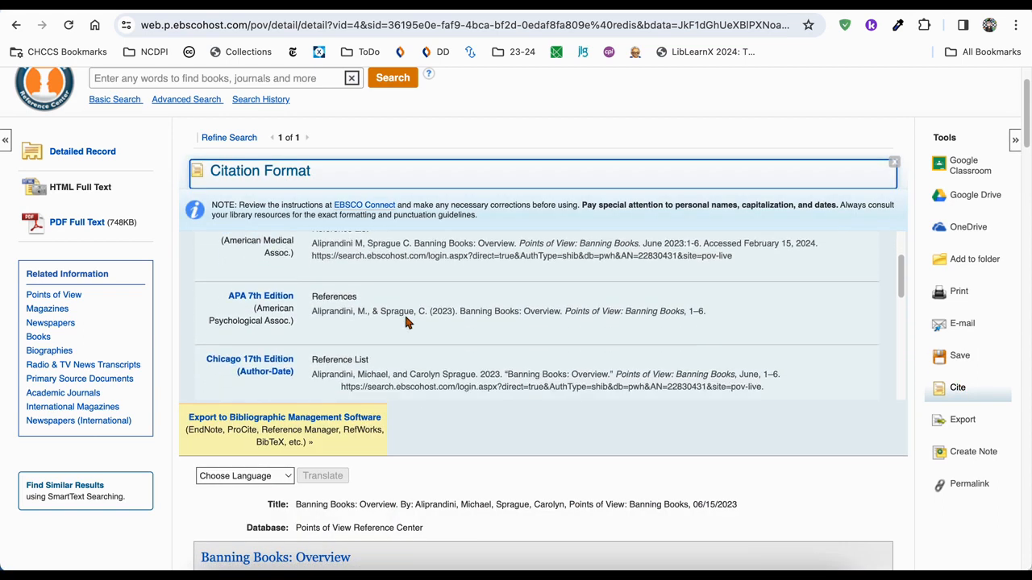
pyautogui.scroll(-3)
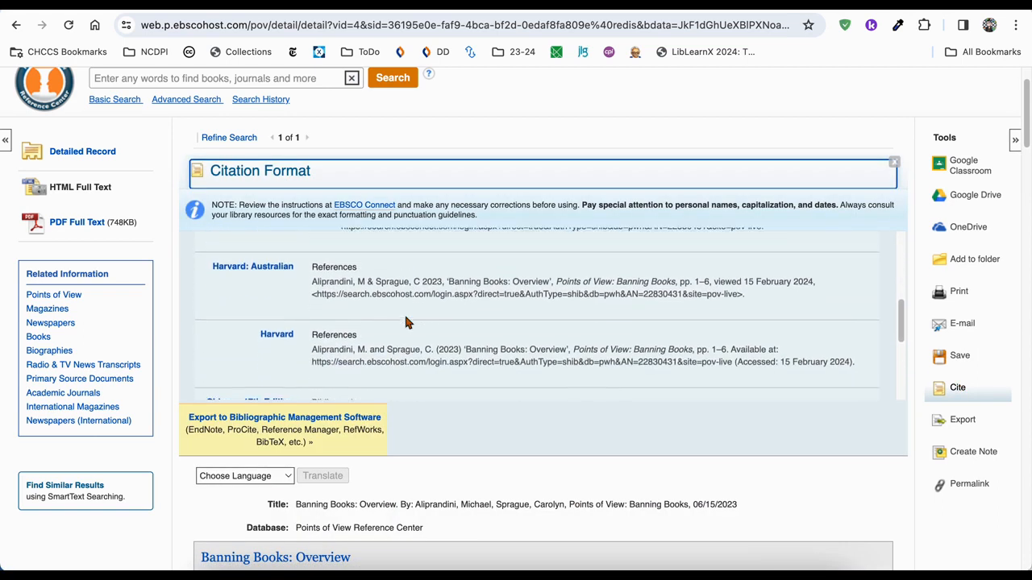
pyautogui.scroll(-3)
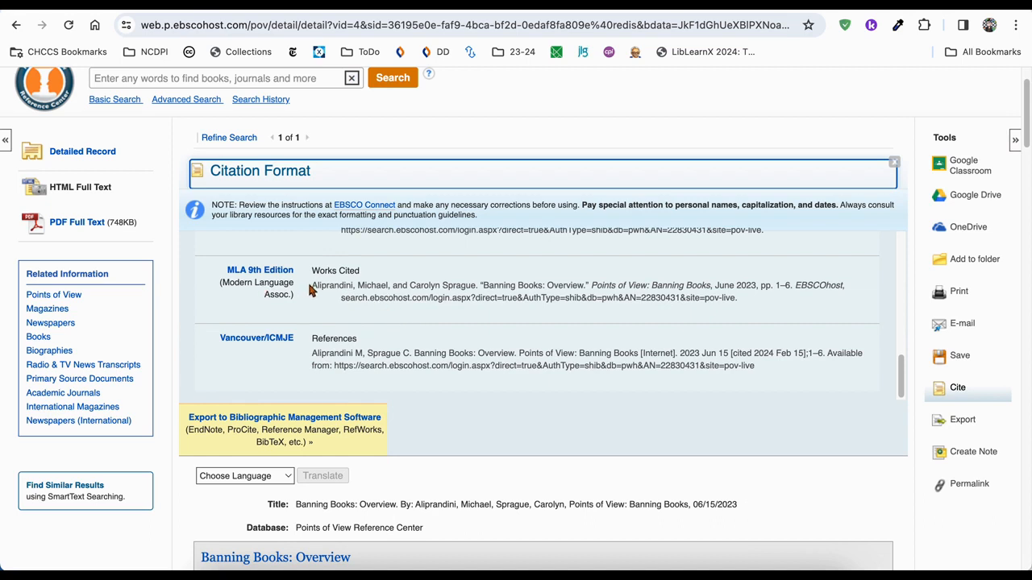
pyautogui.moveTo(312, 286); pyautogui.dragTo(736, 298)
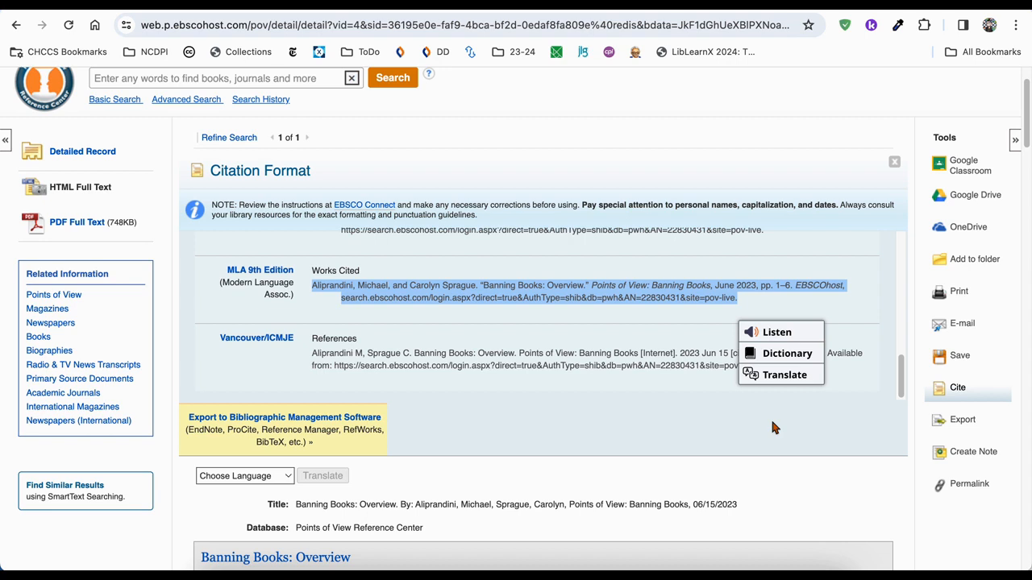
pyautogui.moveTo(691, 37)
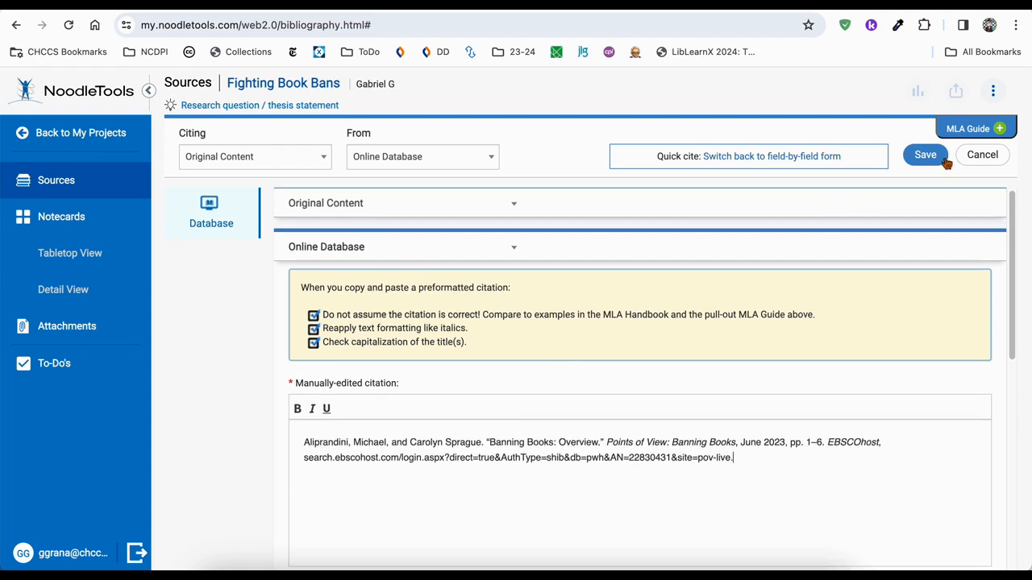
# Save the pasted MLA citation for 'Banning Books: Overview' to the project
pyautogui.click(925, 154)
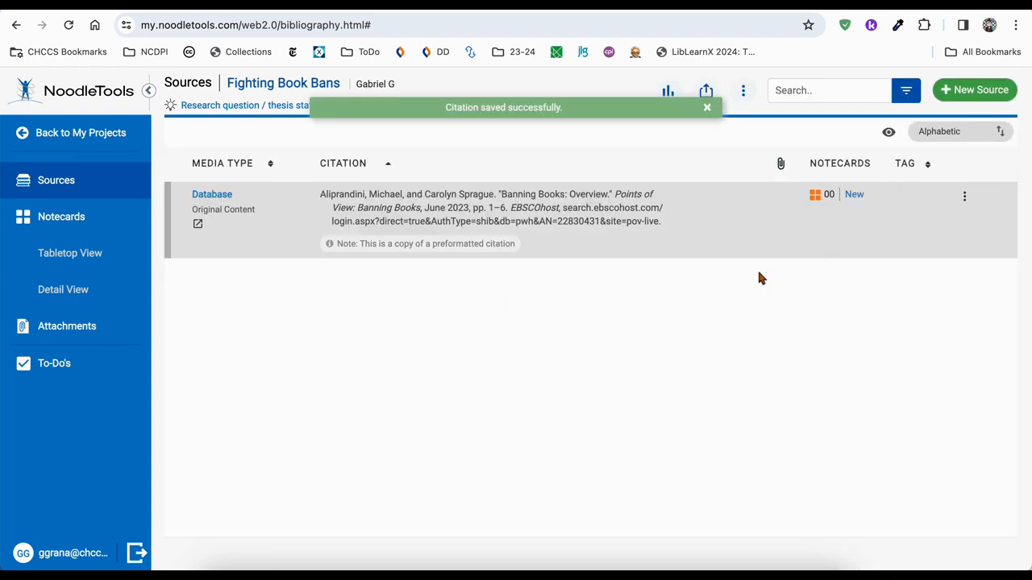